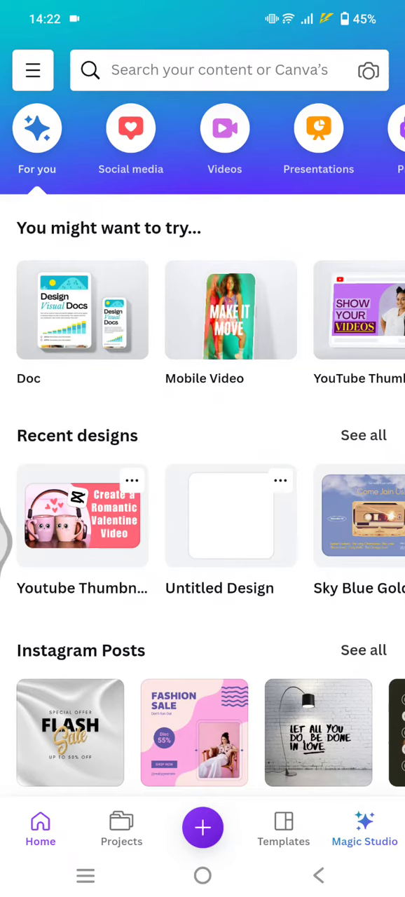
Go to the Projects page listing recent designs and folders
scroll(up, 3)
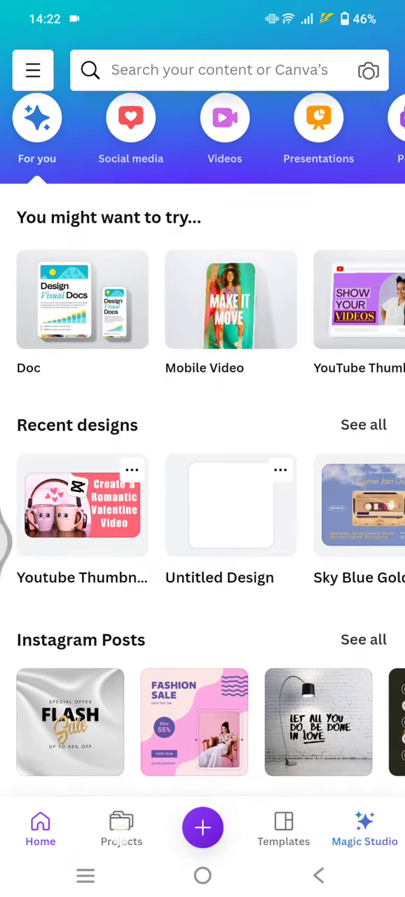
click(120, 829)
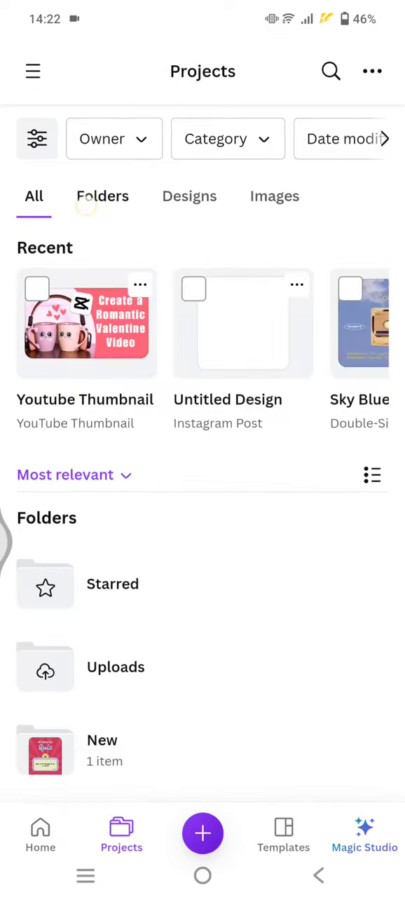
Filter Projects to Folders only and start creating a new folder from the more-options menu
click(102, 196)
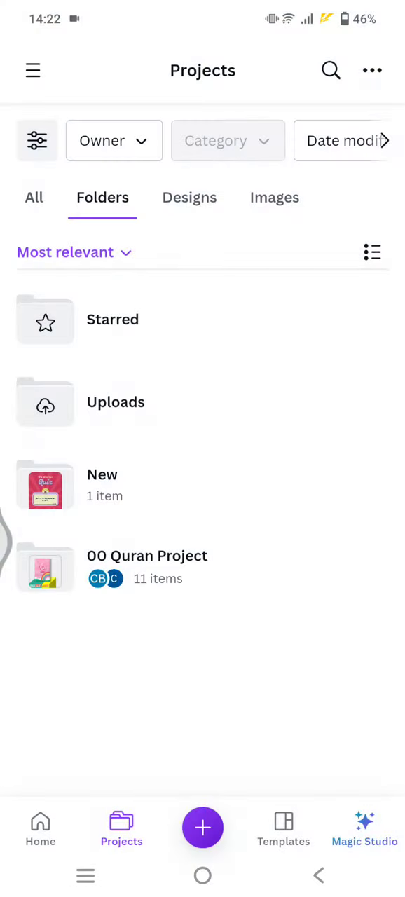
click(373, 70)
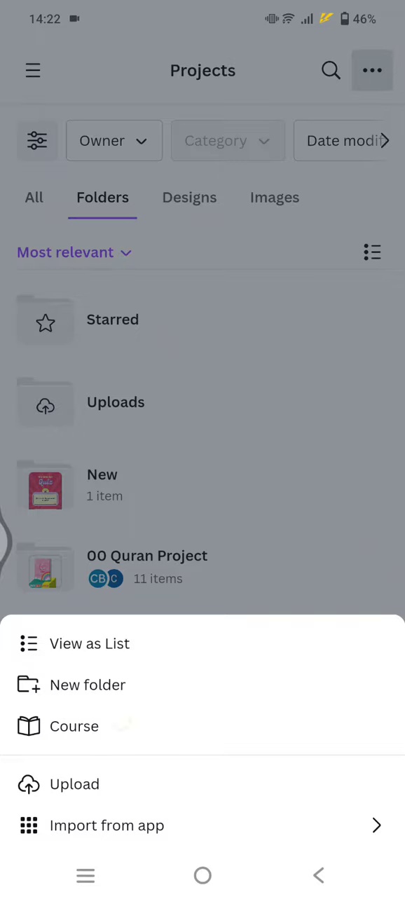
click(87, 684)
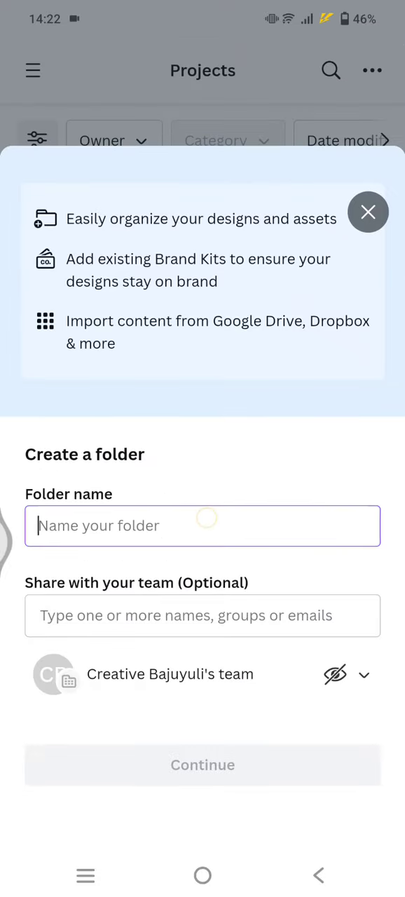
Name the folder 'New folder' and confirm, adding it to the list with 0 items
click(202, 525)
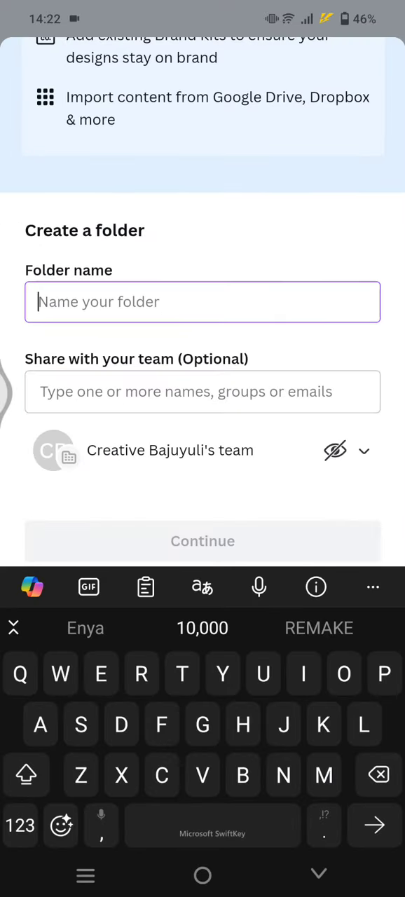
text(New fol)
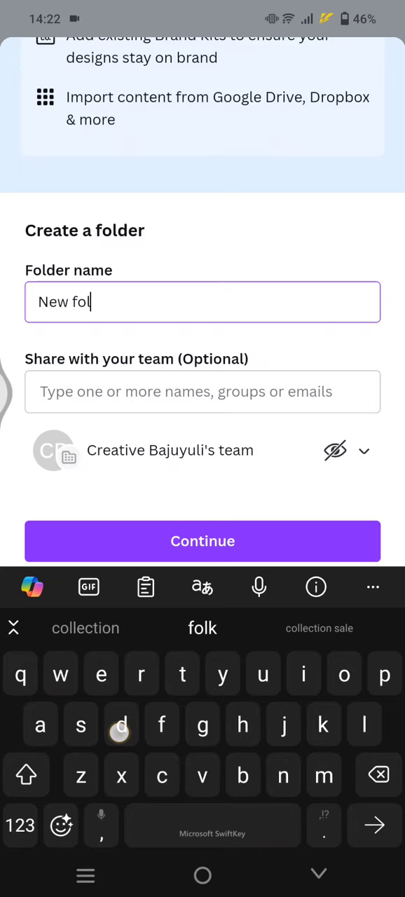
text(der)
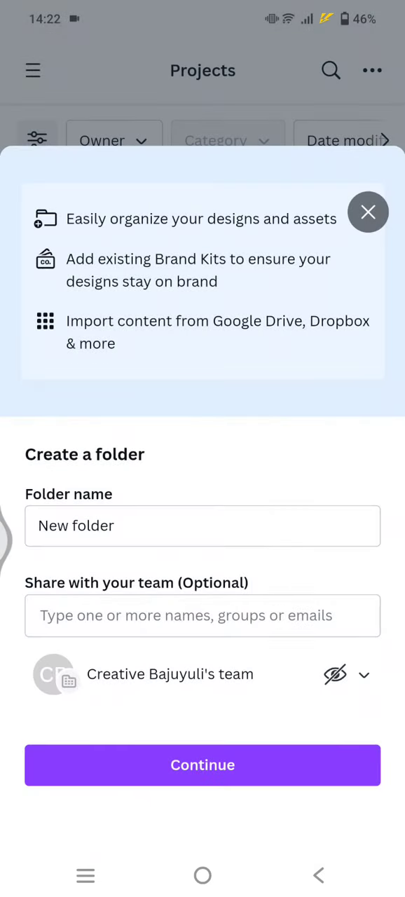
click(202, 766)
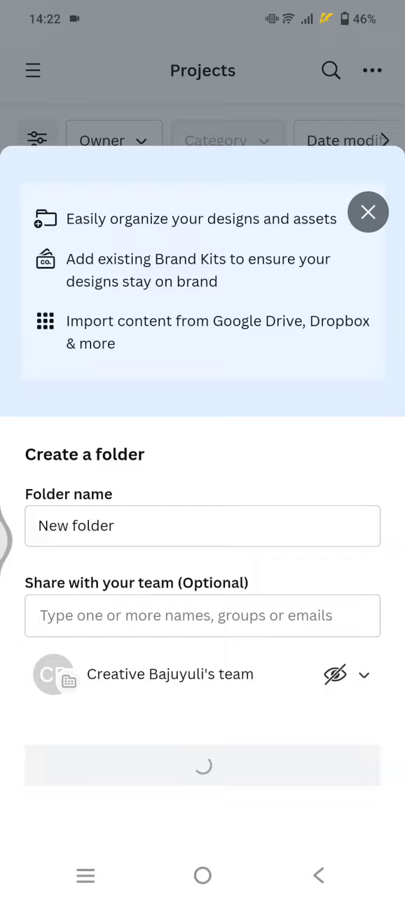
click(202, 766)
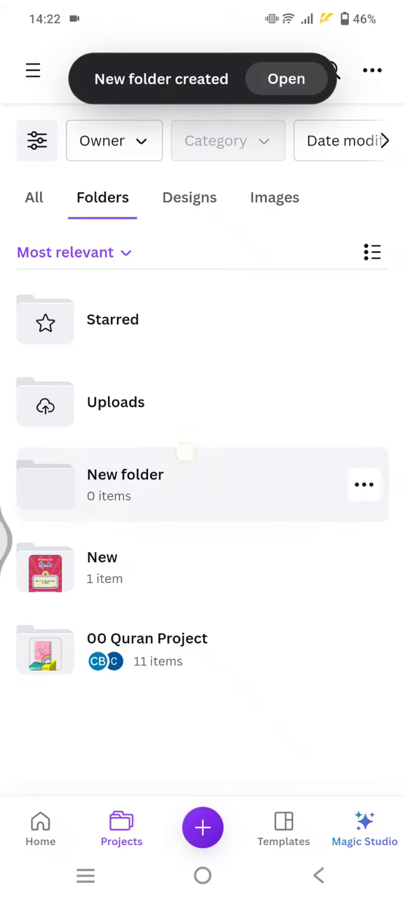